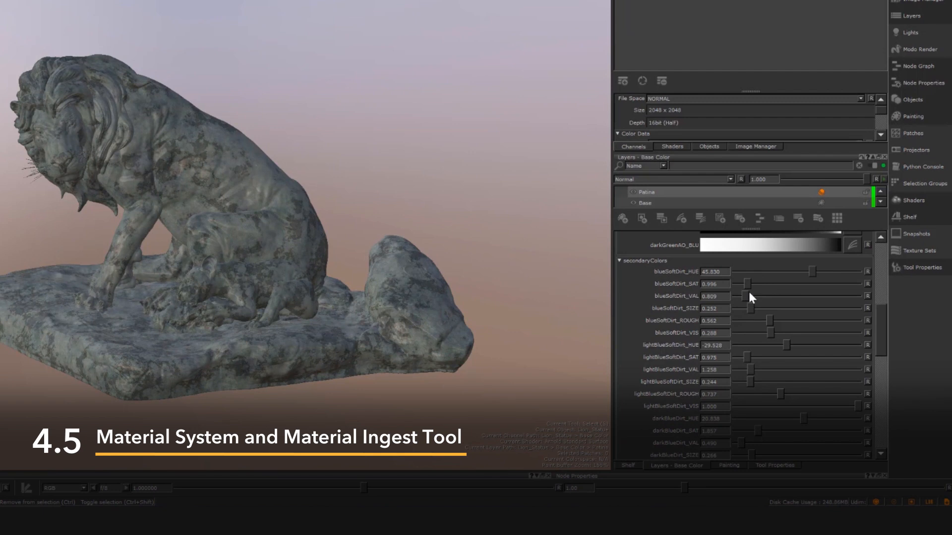
- Adjust a secondaryColors swatch's hue and saturation toward a greyer lavender stone tint
scroll(down, 3)
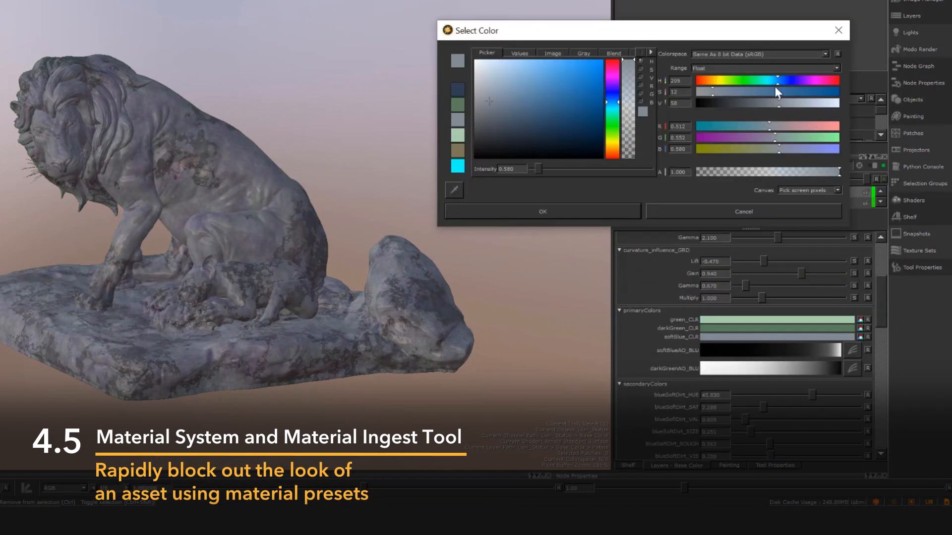
drag(777, 91, 750, 92)
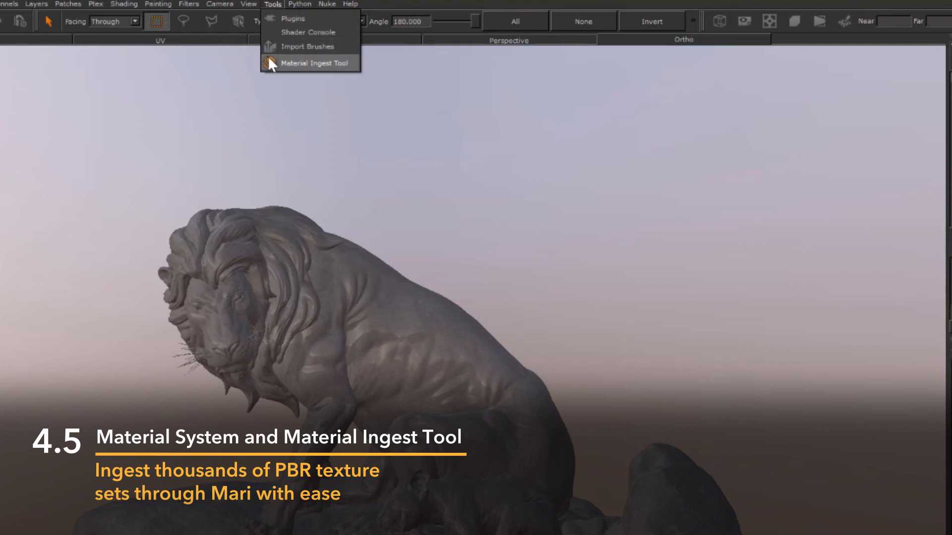
- Launch the Material Ingest Tool to bring in the PBR texture sets for the bronze metal
click(315, 64)
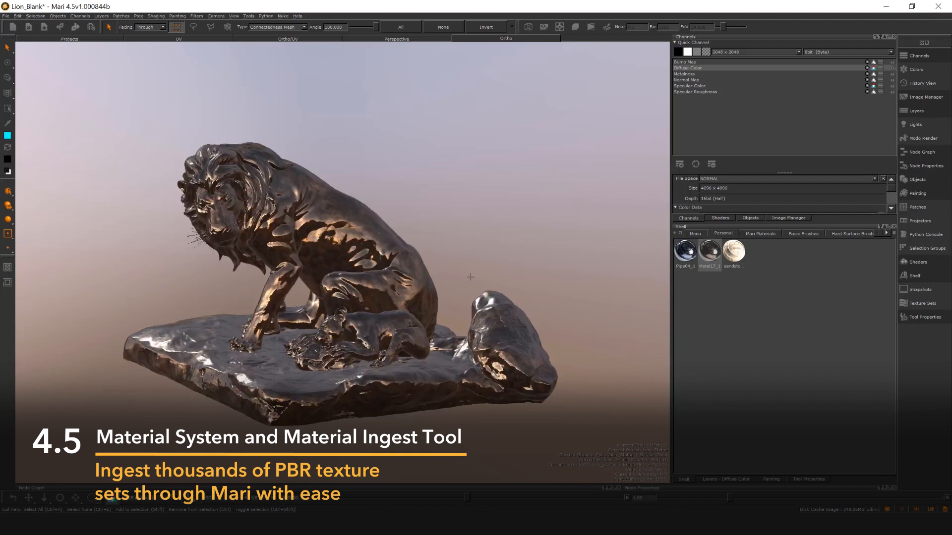
mouse_move(714, 482)
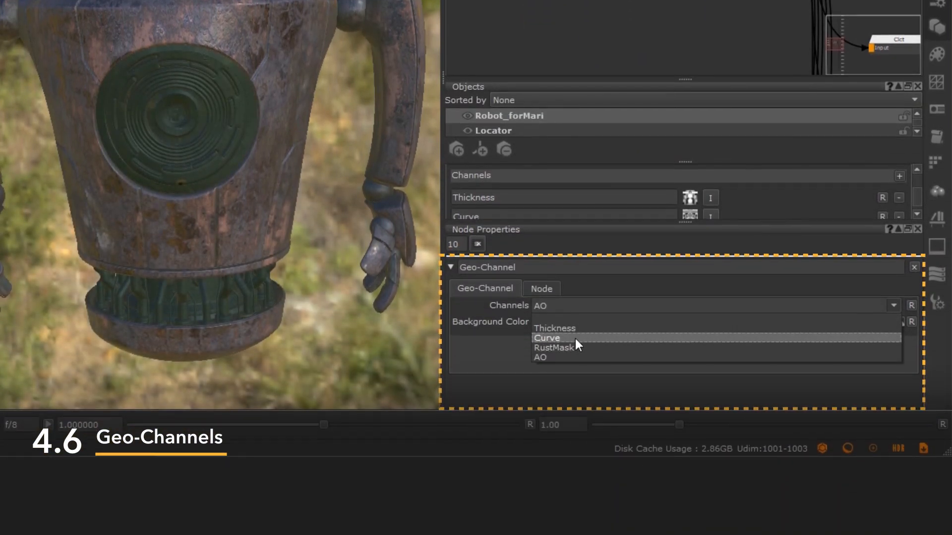
- Cycle the Geo-Channel through Curve and Thickness to RustMask, then pick the AO bake preset
click(547, 338)
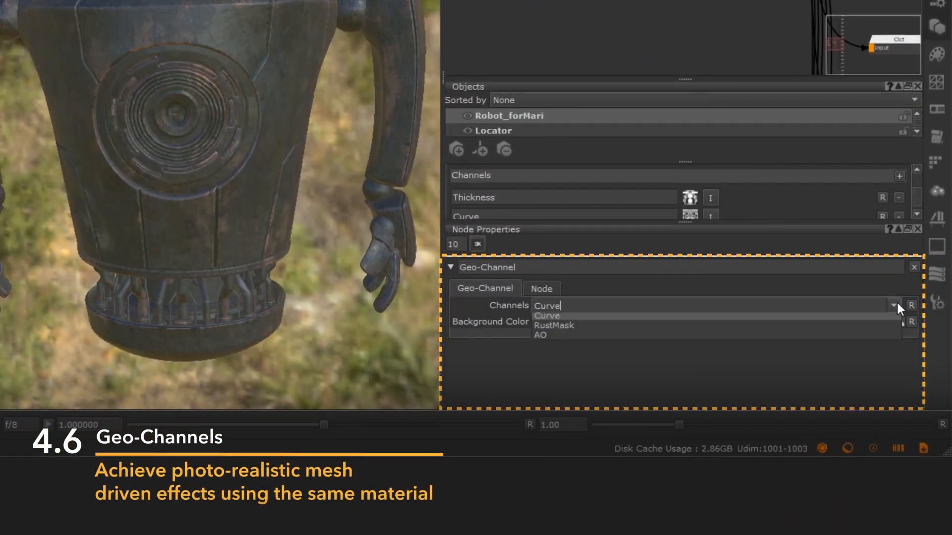
click(552, 305)
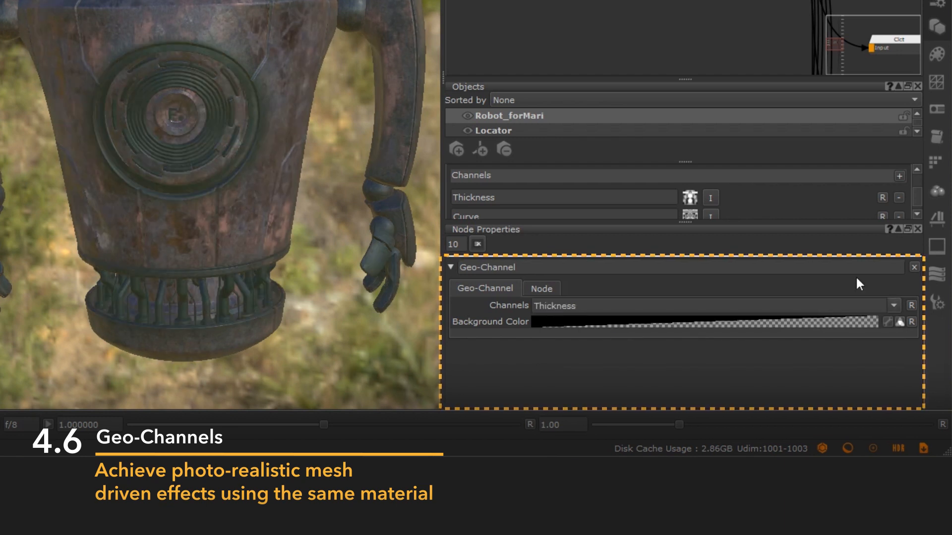
click(895, 305)
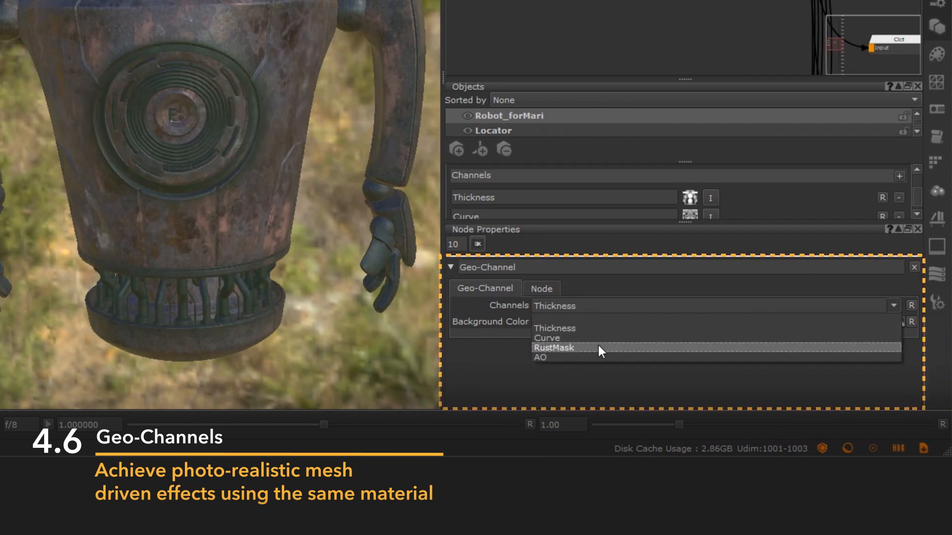
click(553, 348)
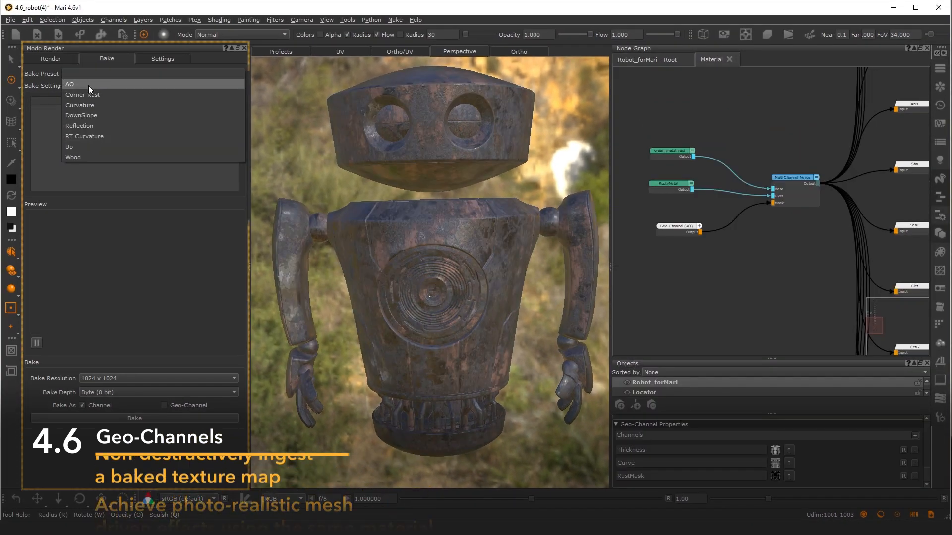
click(70, 83)
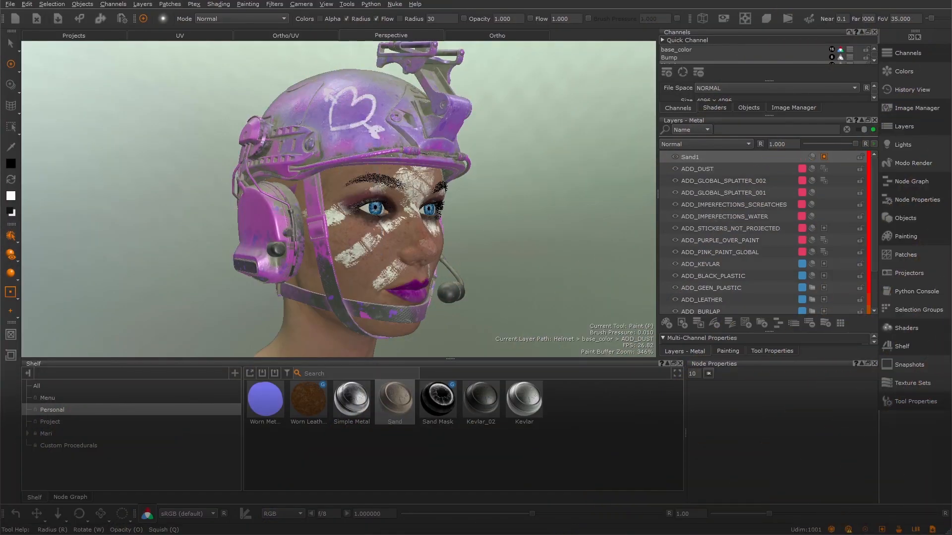
- Shift the Worn Leather hue and raise the Sand Mask ambient occlusion amount
click(438, 401)
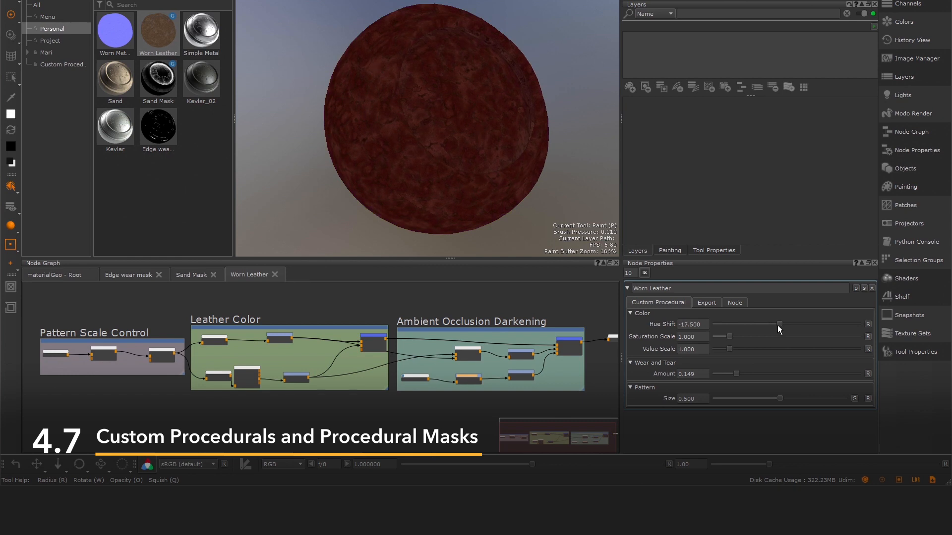
drag(771, 399, 762, 399)
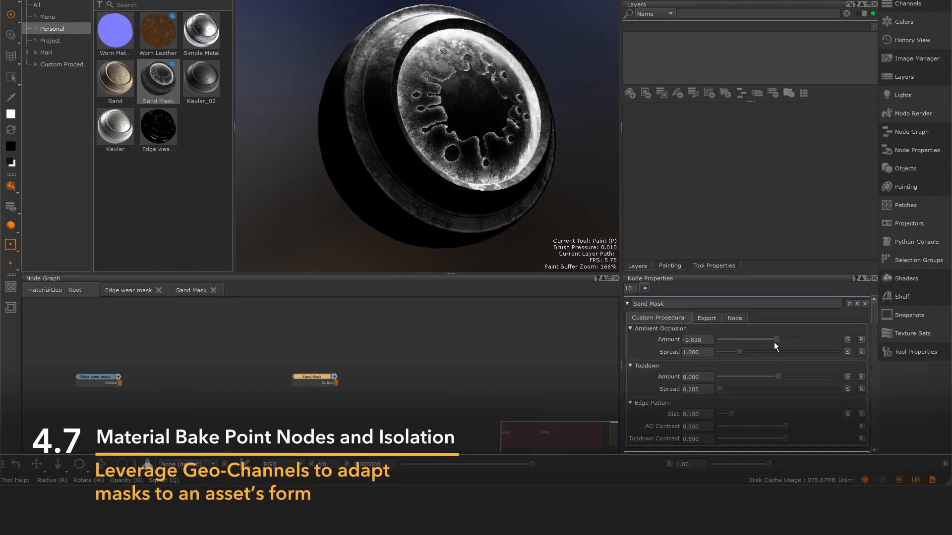
drag(765, 339, 792, 339)
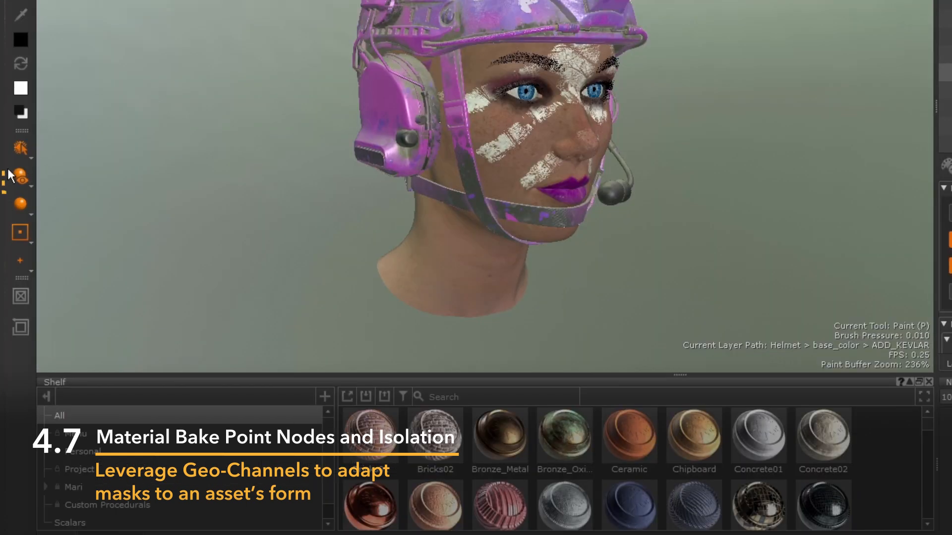
- Isolate the ADD_KEVLAR layer on the helmet and zoom in on the face
click(20, 186)
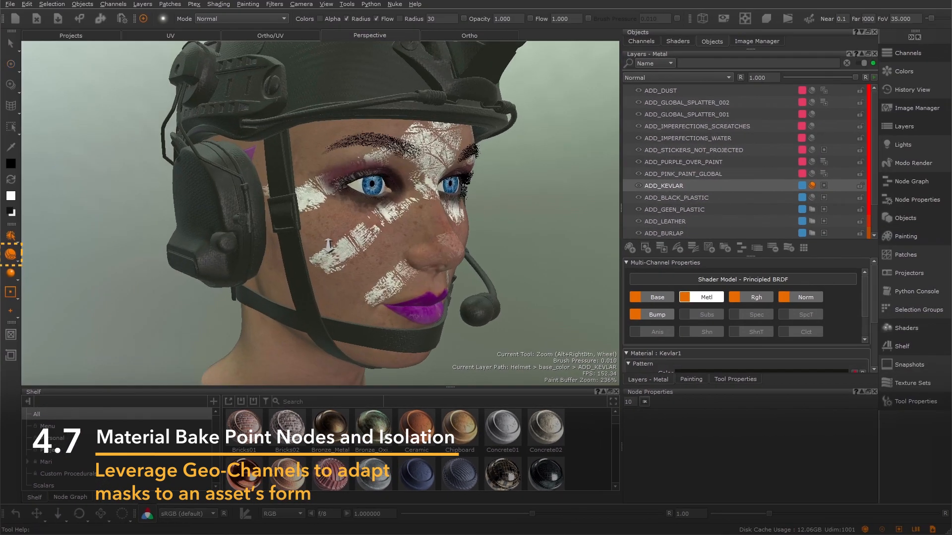
drag(328, 248, 333, 249)
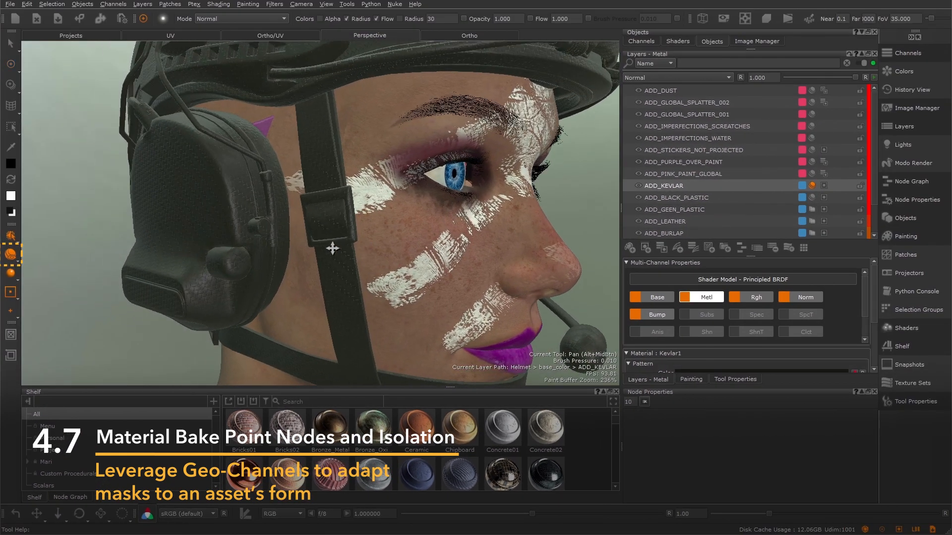
click(11, 253)
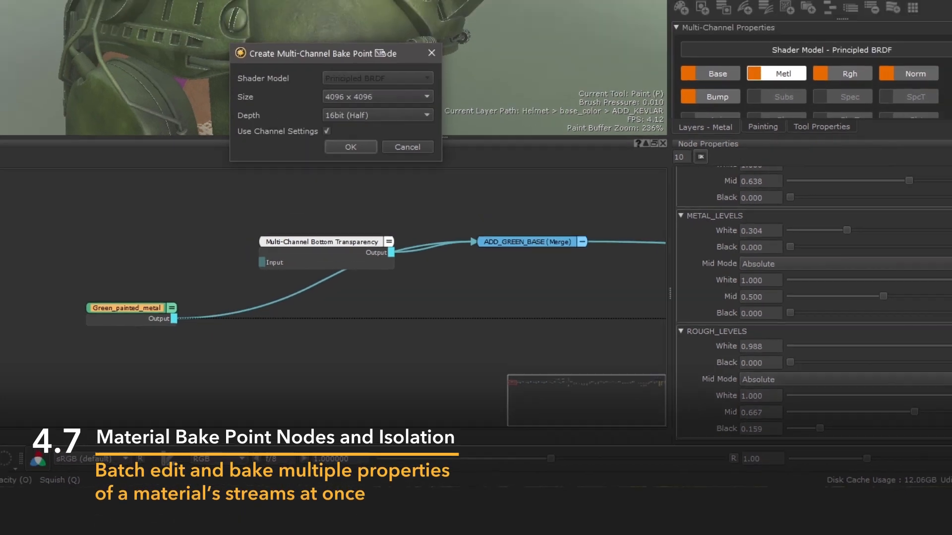
- Create a Multi-Channel Bake Point and set its selected streams to 8bit (Byte) depth
click(351, 147)
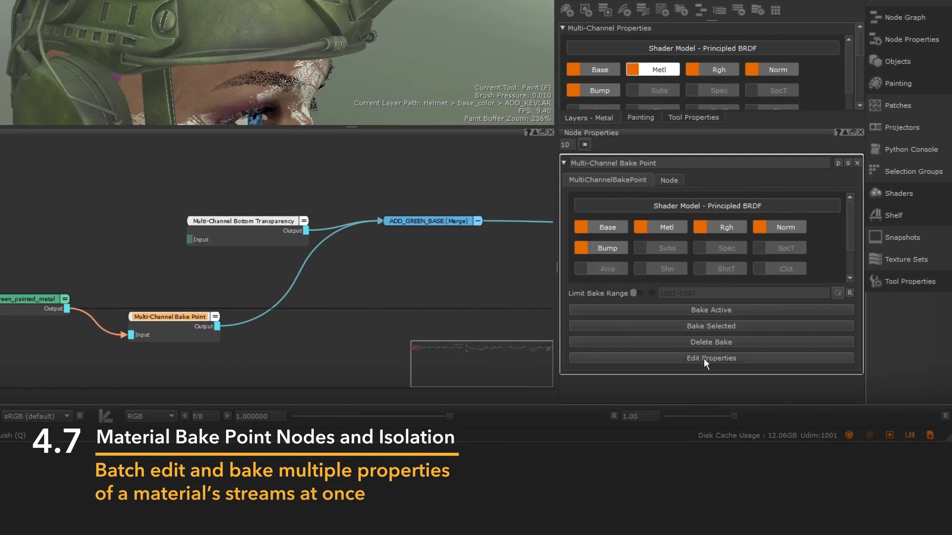
click(711, 358)
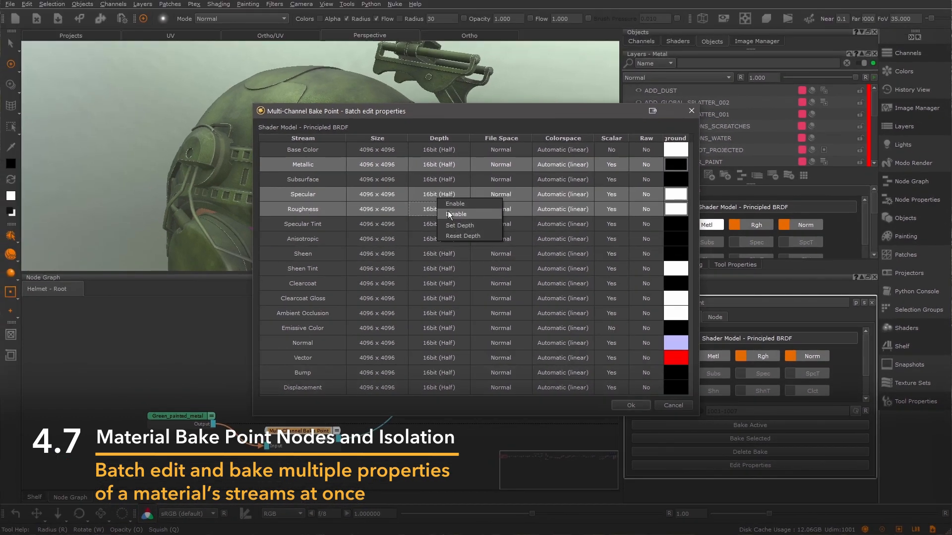
click(460, 225)
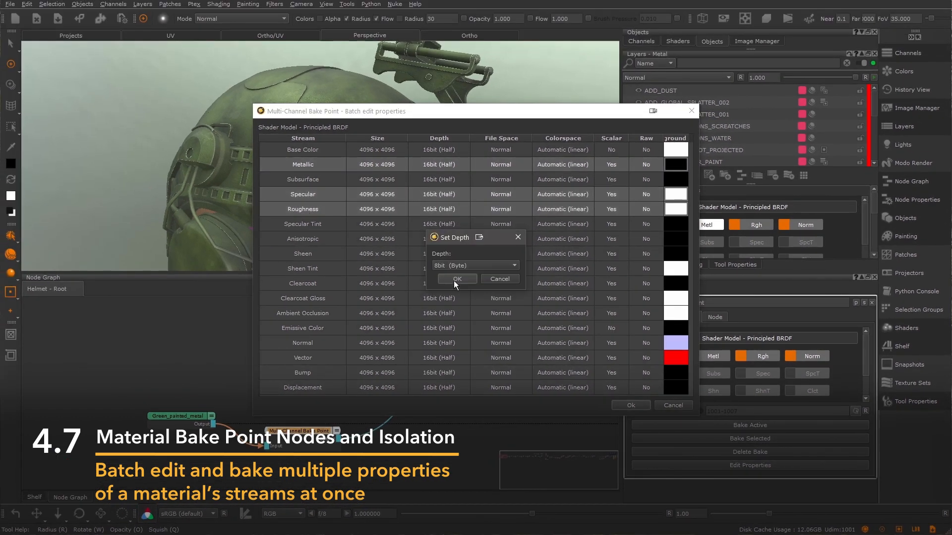
click(457, 278)
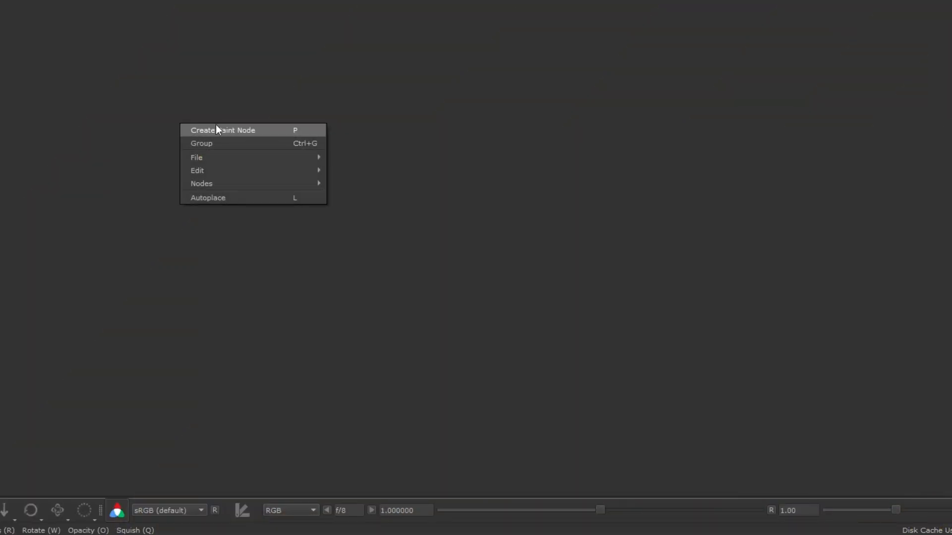
- Browse the node menu to Procedural > Noise, showing Cellular, Perlin, Squiggle and Voronoi
click(202, 183)
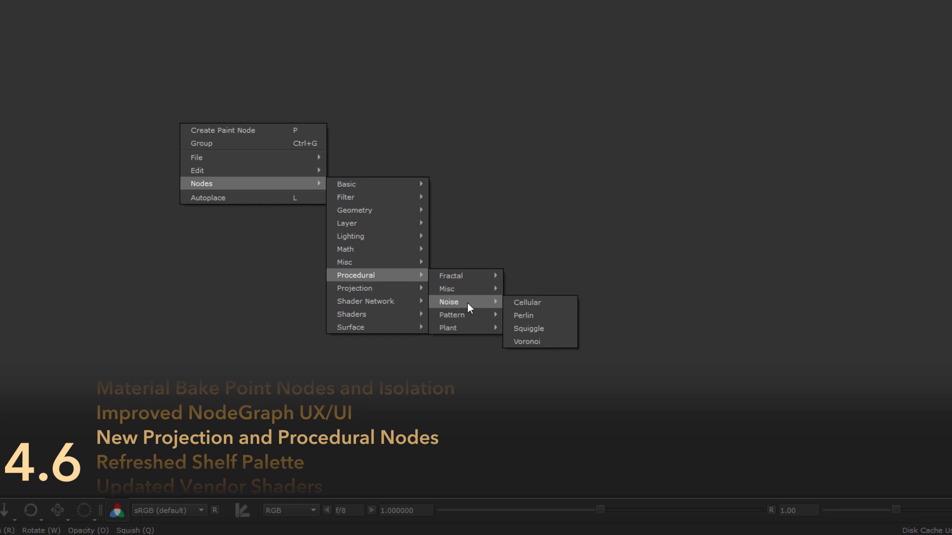
mouse_move(475, 320)
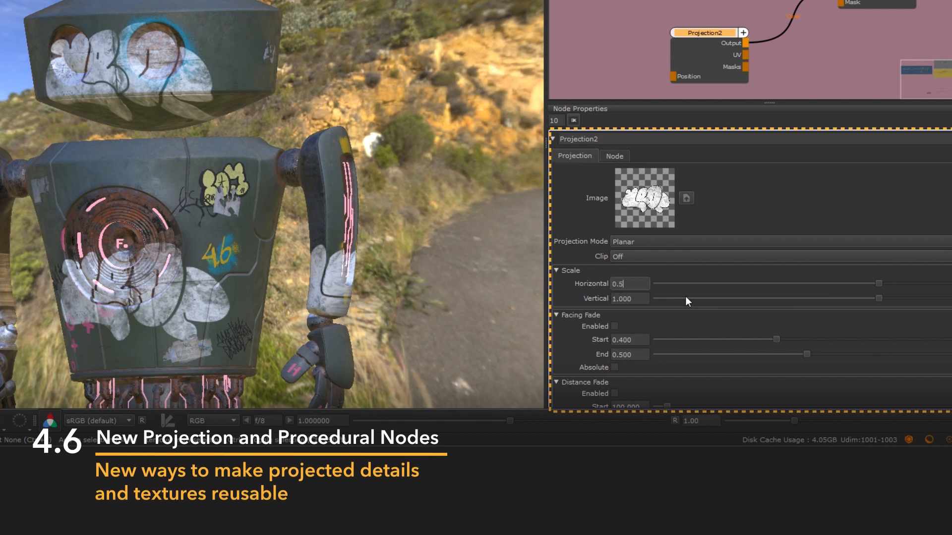
- Set Projection2 horizontal and vertical scale to 0.050, then switch the gold mask's curvature output to Concavity
text(0.050)
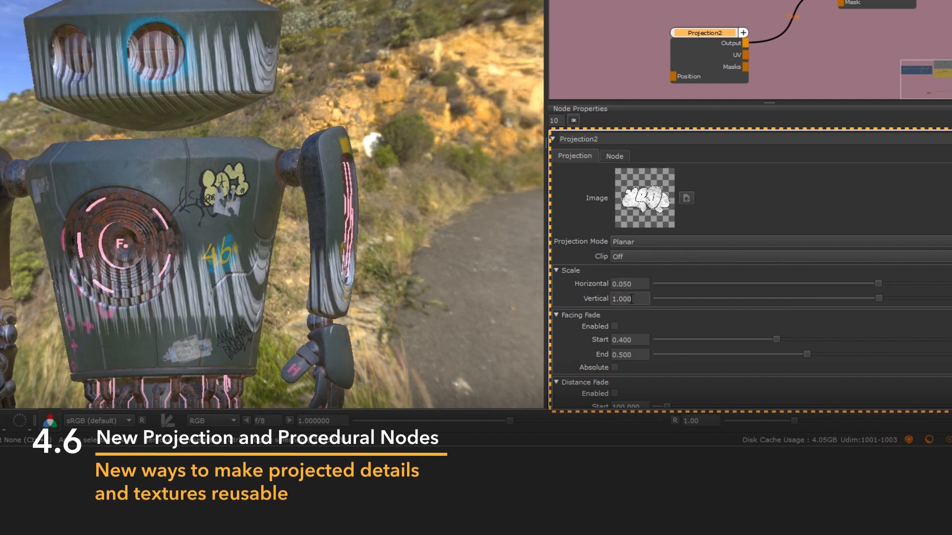
text(0.050)
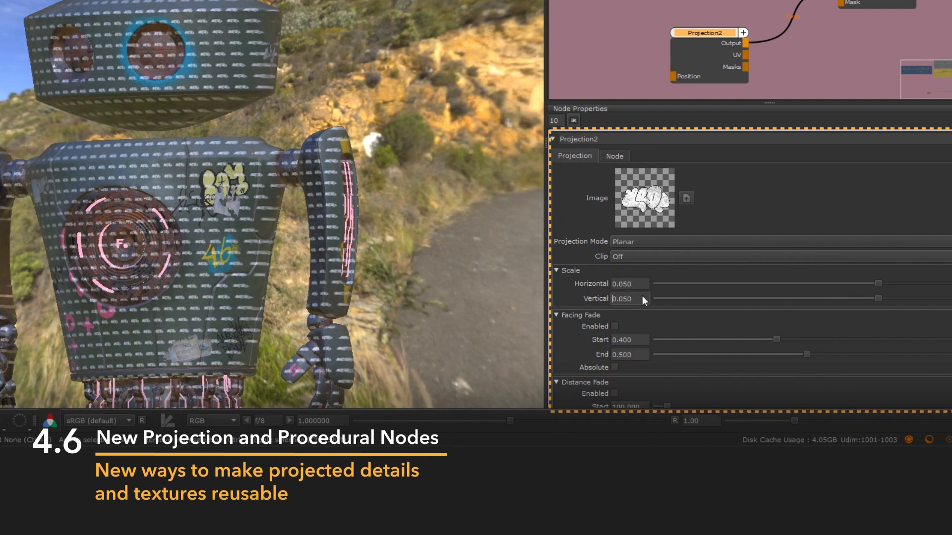
text(0.2)
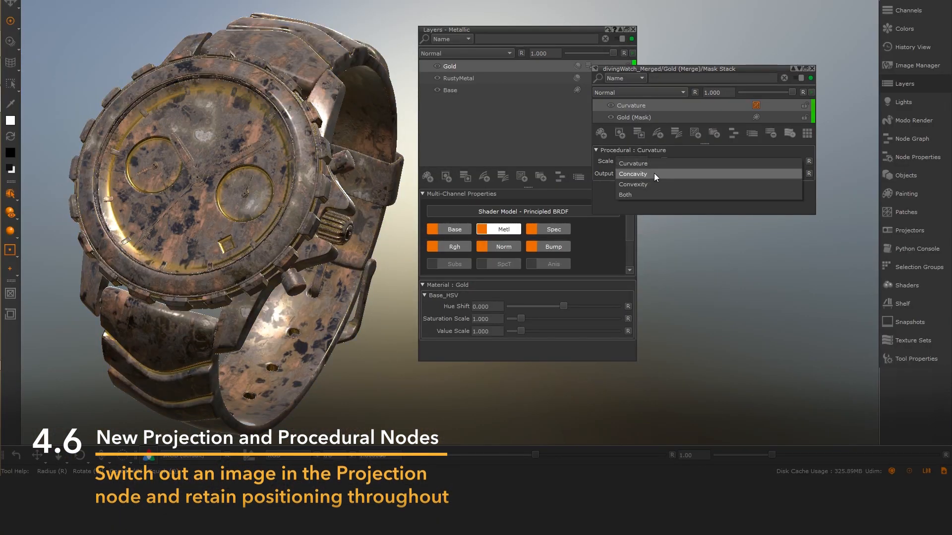
click(625, 195)
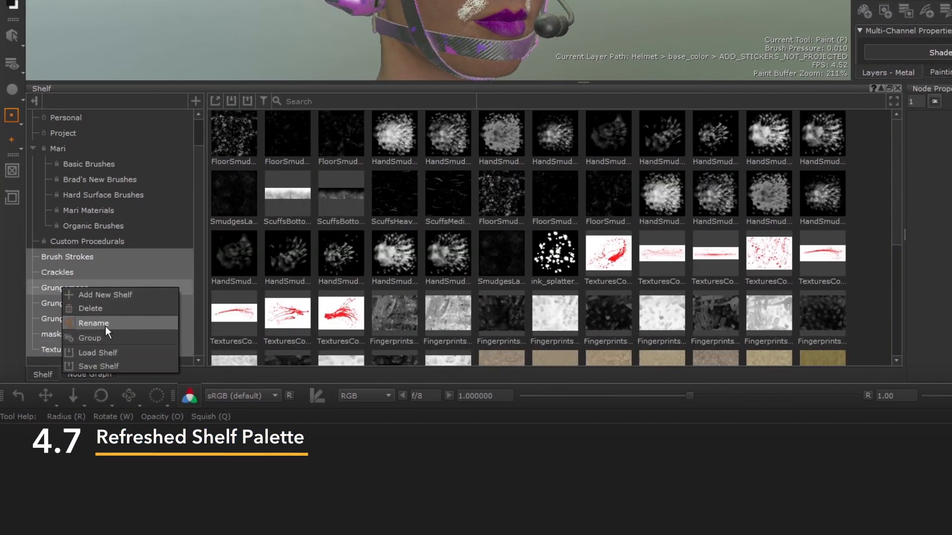
- Group the selected shelves as 'Images', browse into them, and enlarge the material thumbnails
click(90, 338)
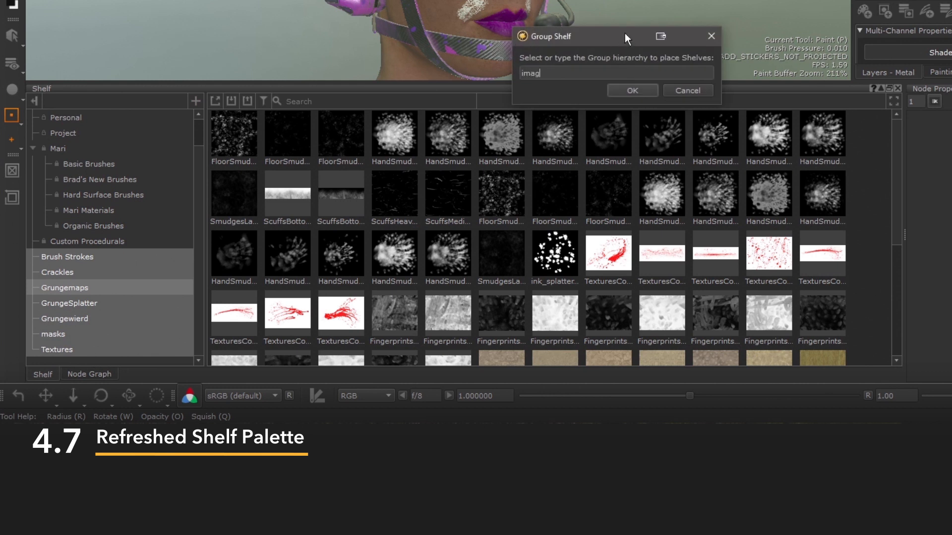
click(633, 90)
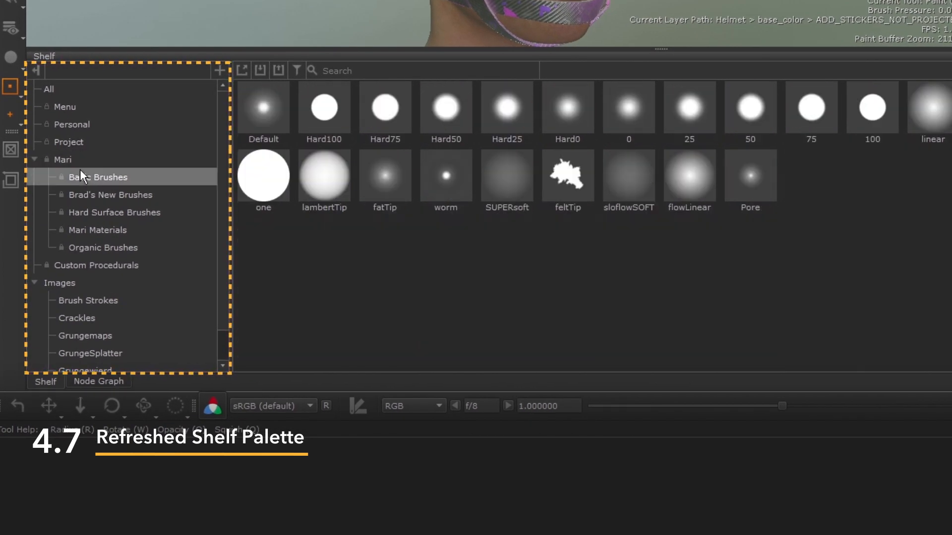
click(115, 212)
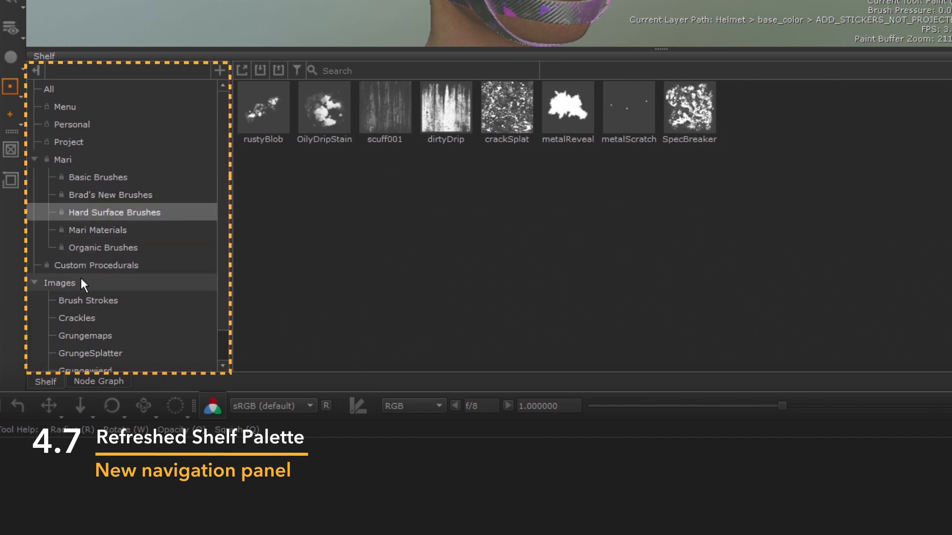
click(87, 300)
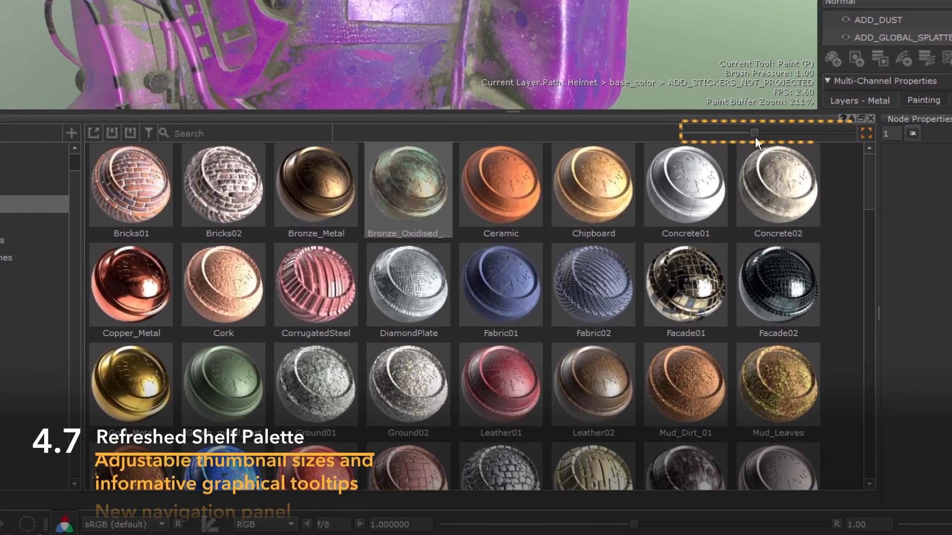
drag(755, 132, 736, 131)
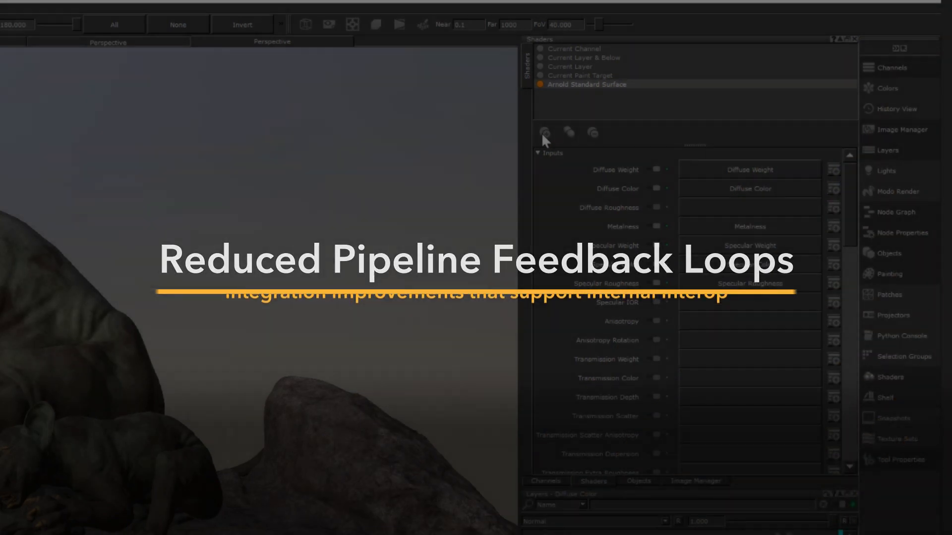
- Create an Arnold Standard Surface vendor shader, then adjust the 3Delight Principled base roughness
click(546, 133)
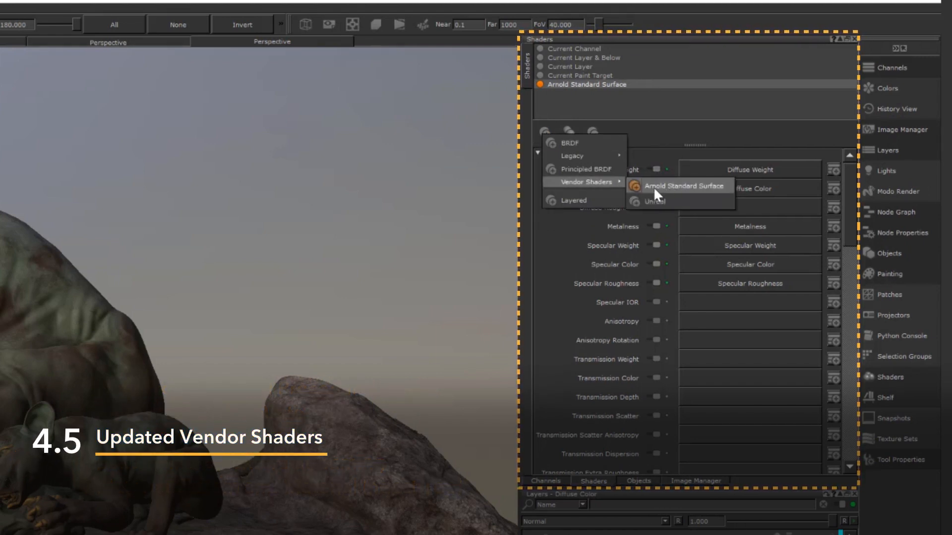
click(684, 187)
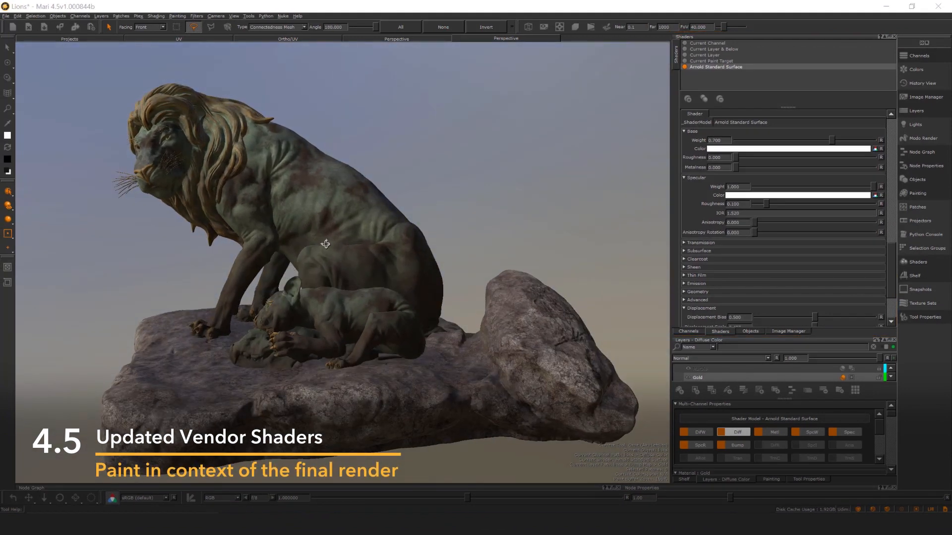
drag(325, 243, 340, 234)
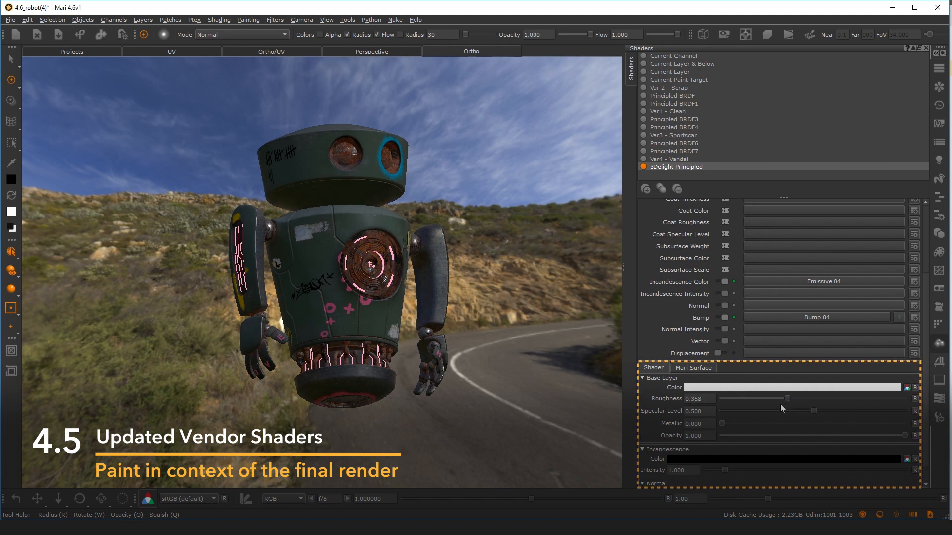
drag(769, 398, 735, 399)
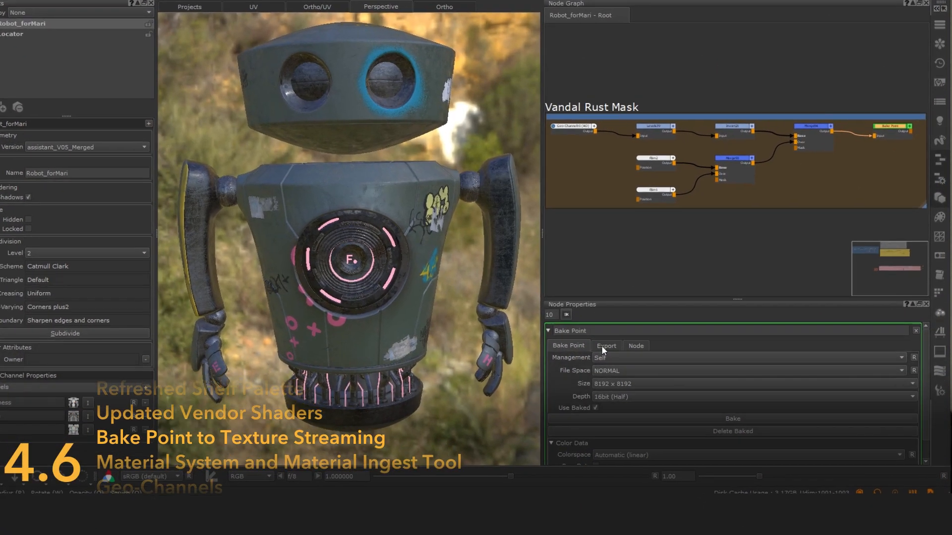
- Add tdlmake -colorspace sRGB "$EXPORTED" as the Base_Color bake point's export post-process command
click(607, 345)
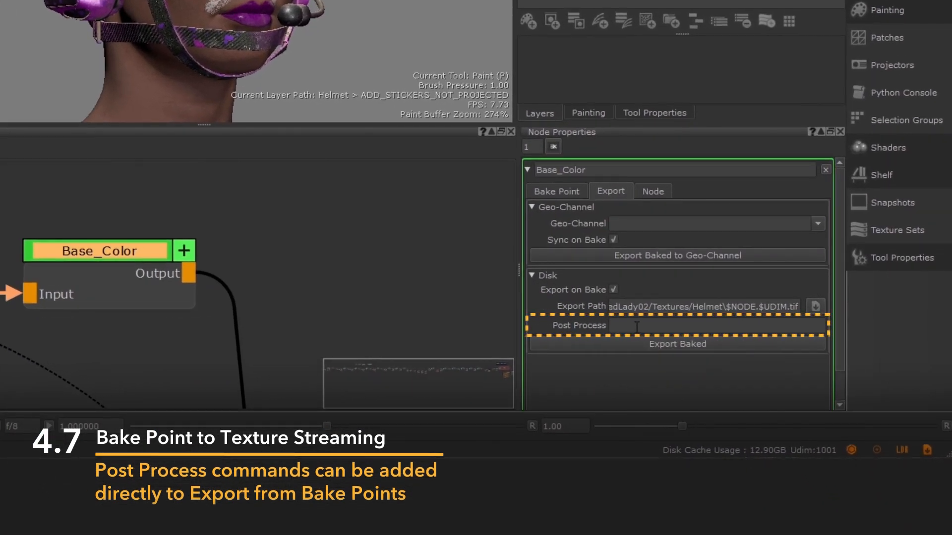
text(tdlmake -colorspace sRGB "$EXPORTED")
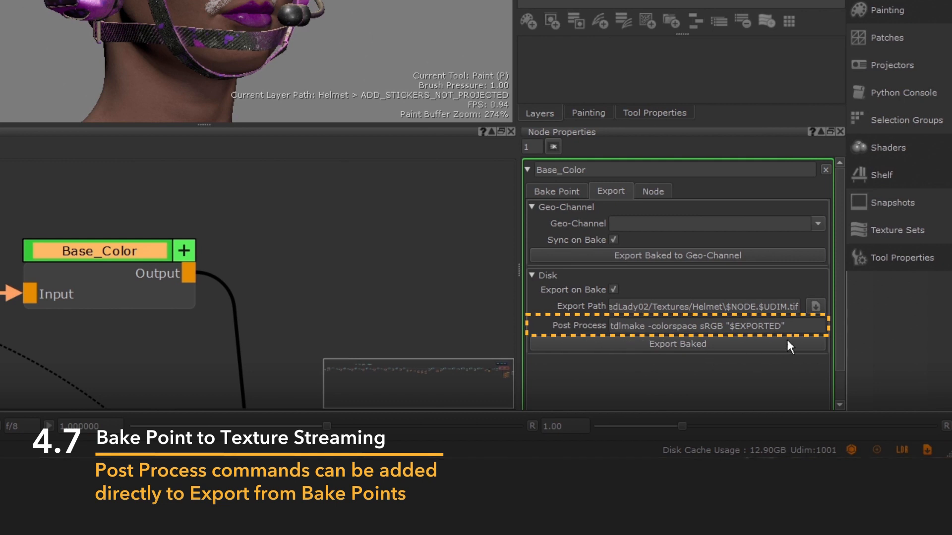